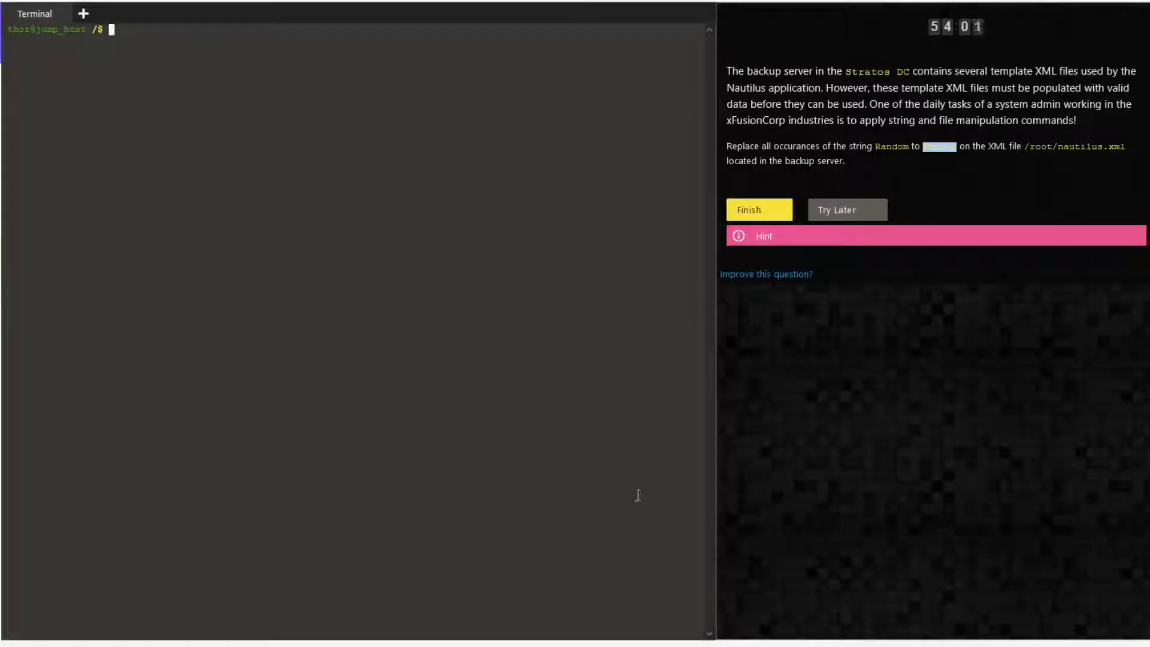
- SSH to backup server stbkp01, become root with sudo su -, and clear the screen
text(ssh clint@stbkp01)
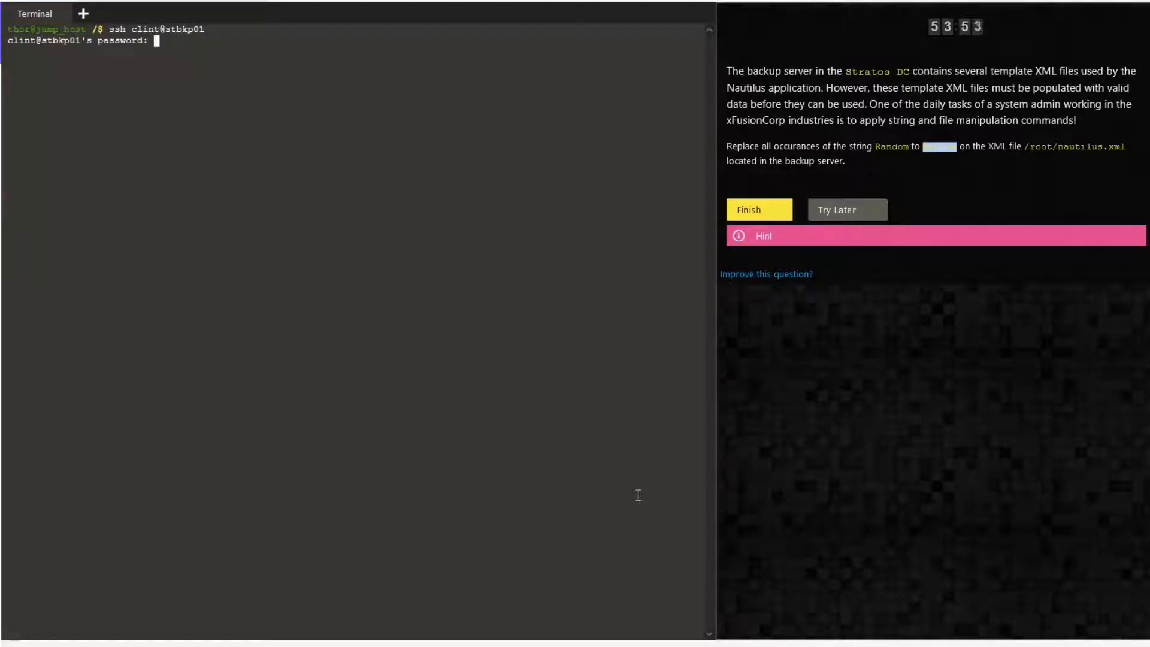
key(Enter)
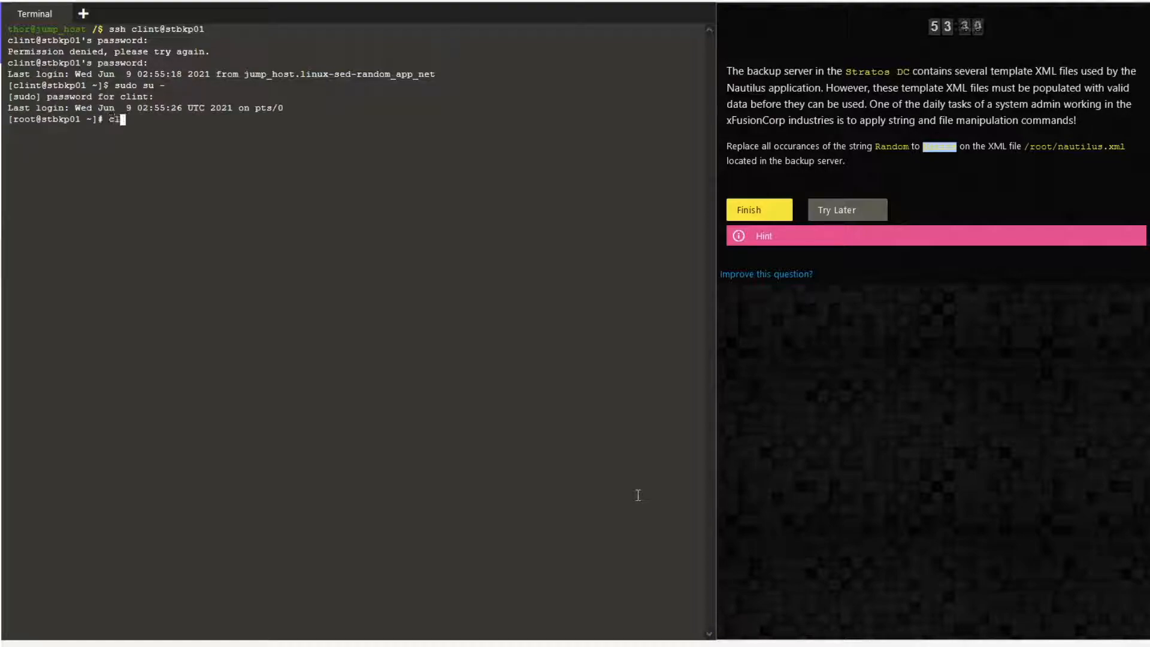
key(Enter)
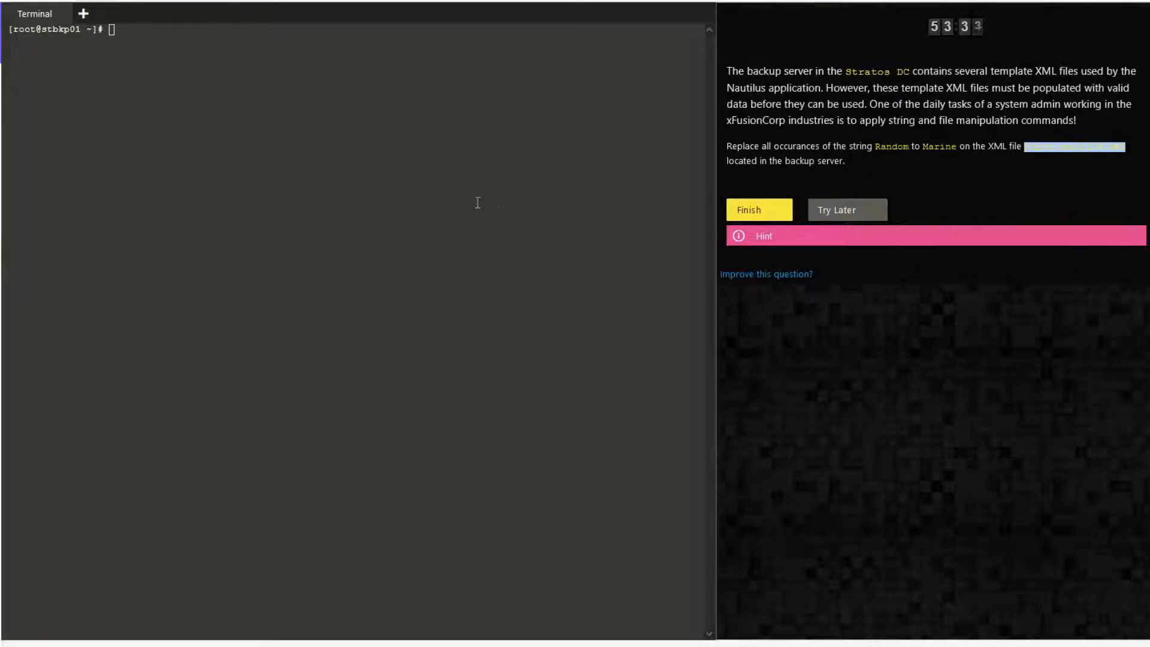
- Edit /root/nautilus.xml in vi, find Random and substitute the first book's type with Marine
text(vi)
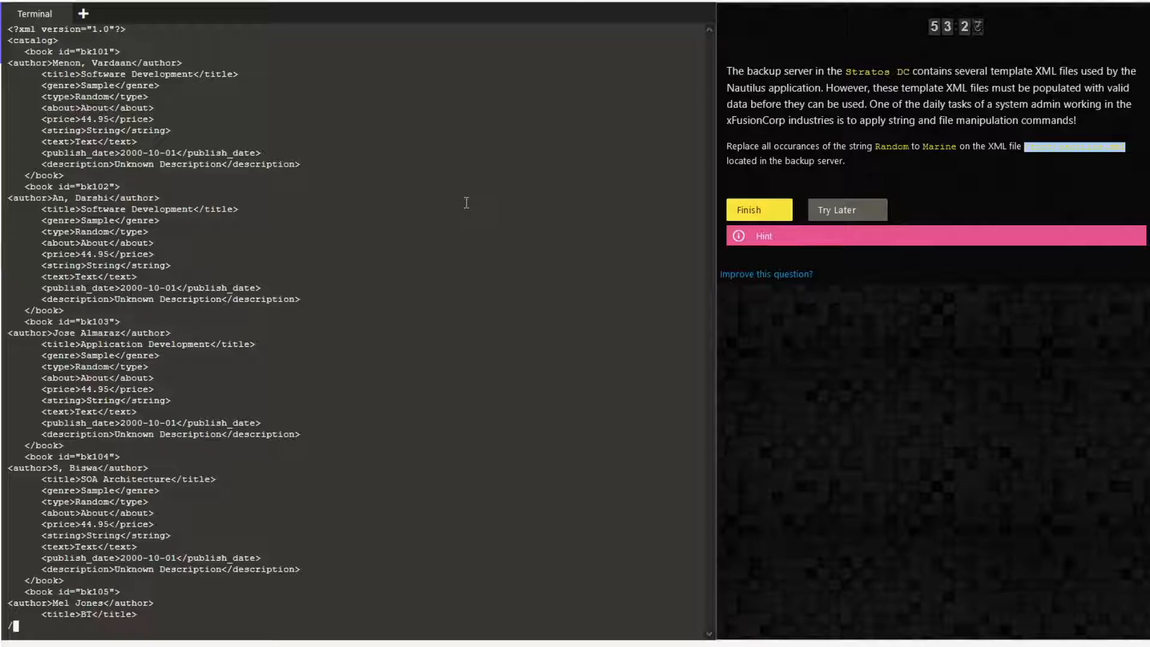
text(Random)
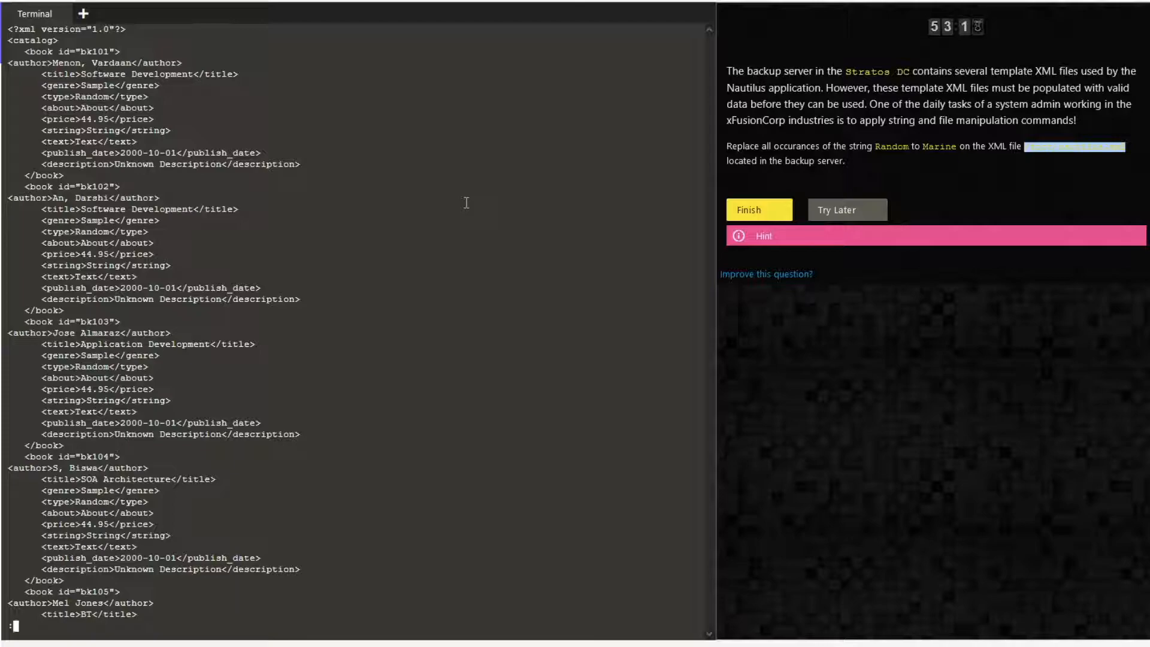
text(s/Ran)
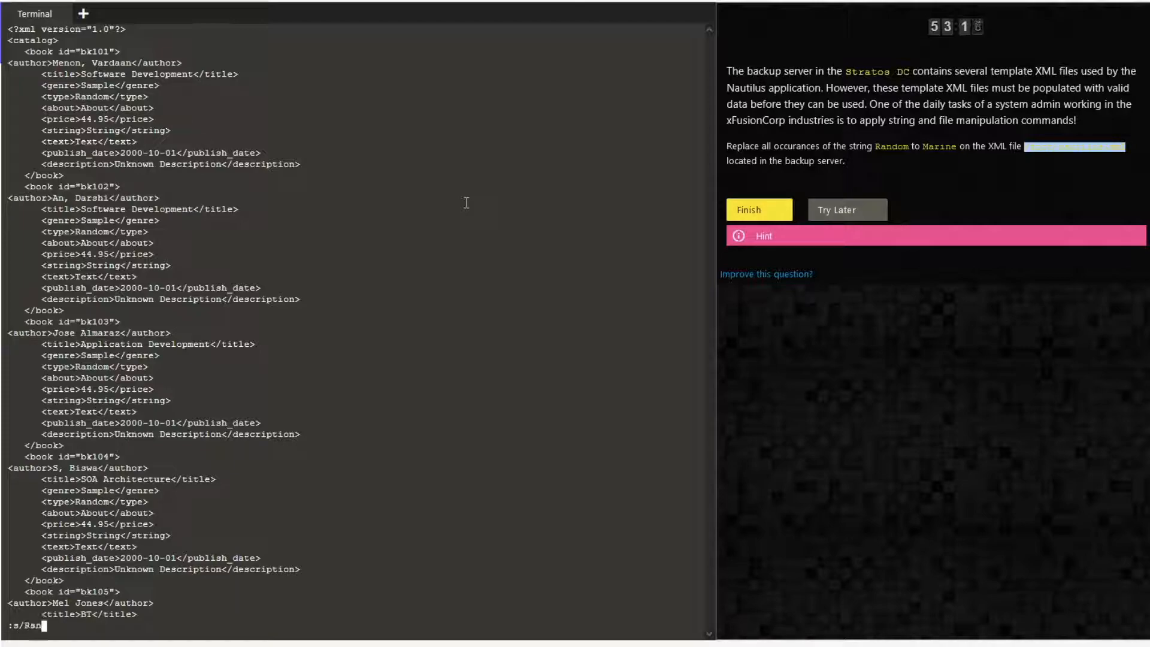
text(dom/)
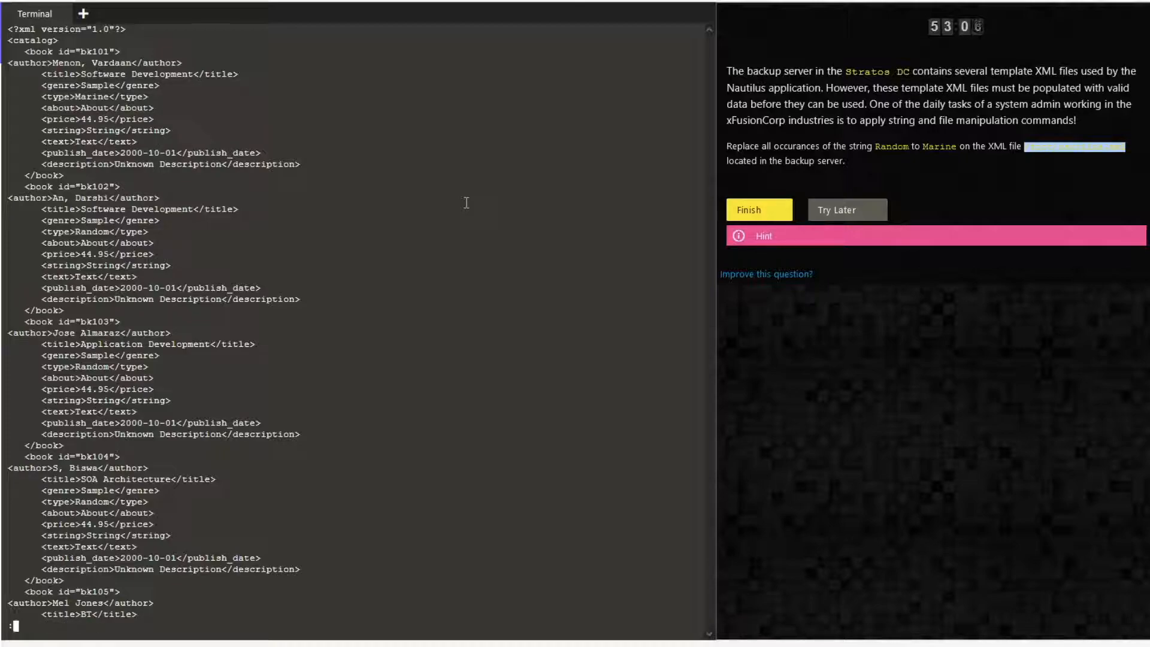
- Replace every Random with Marine via :%s/Random/Marine/g, then save and quit vi
text(%s/R)
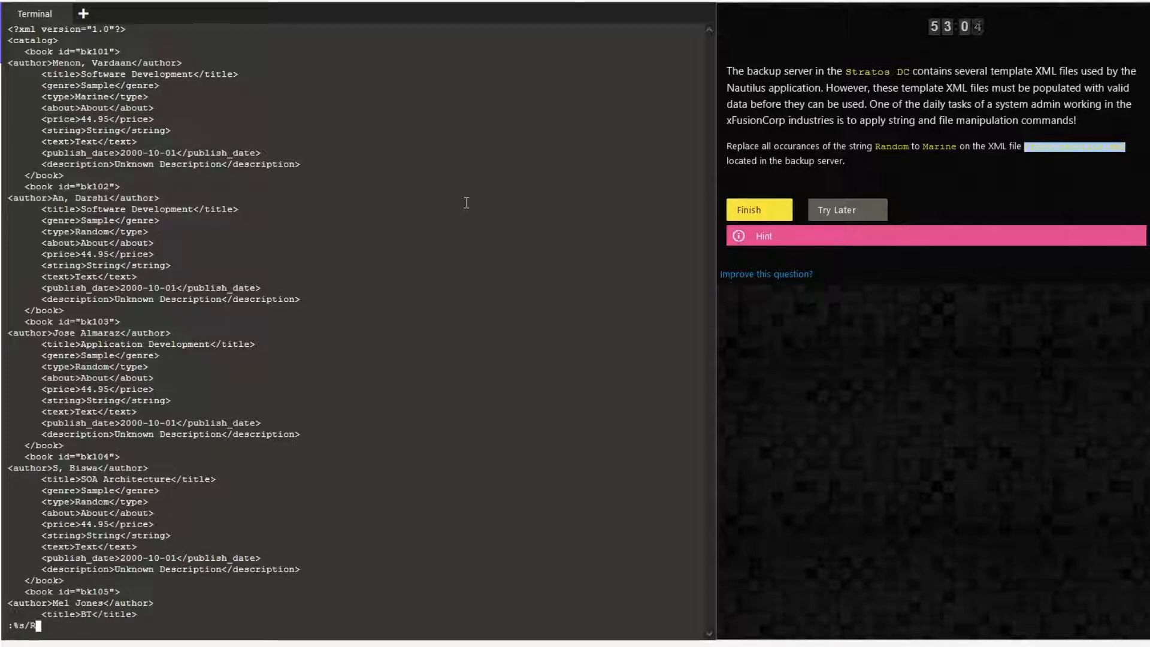
text(andom/)
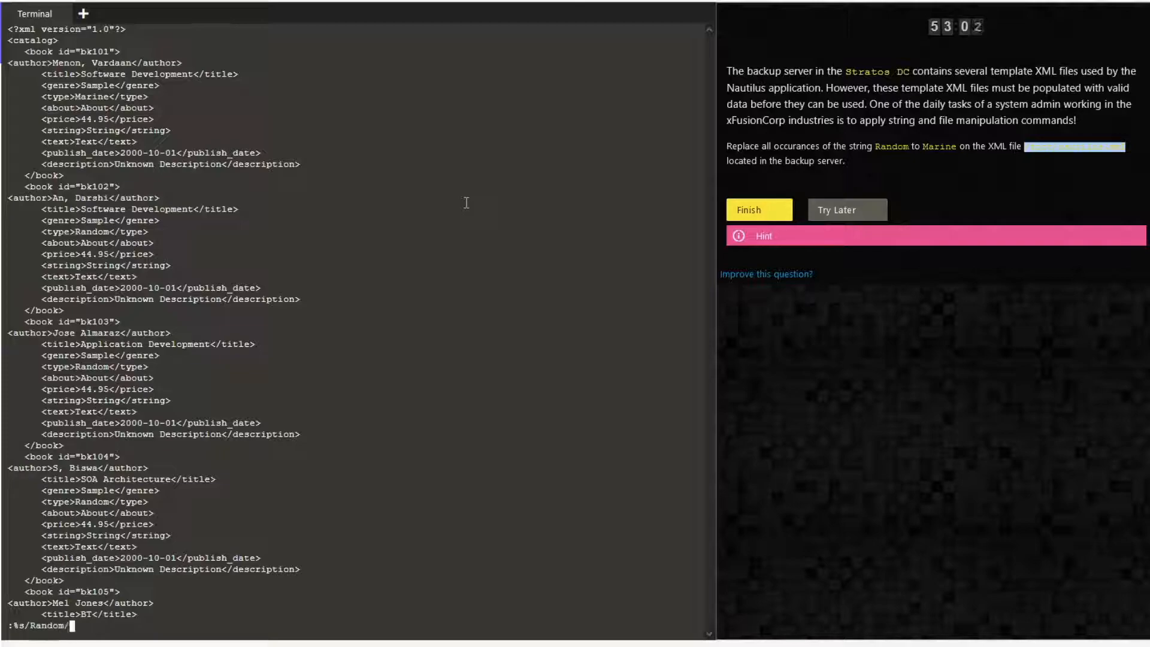
text(Marine/g)
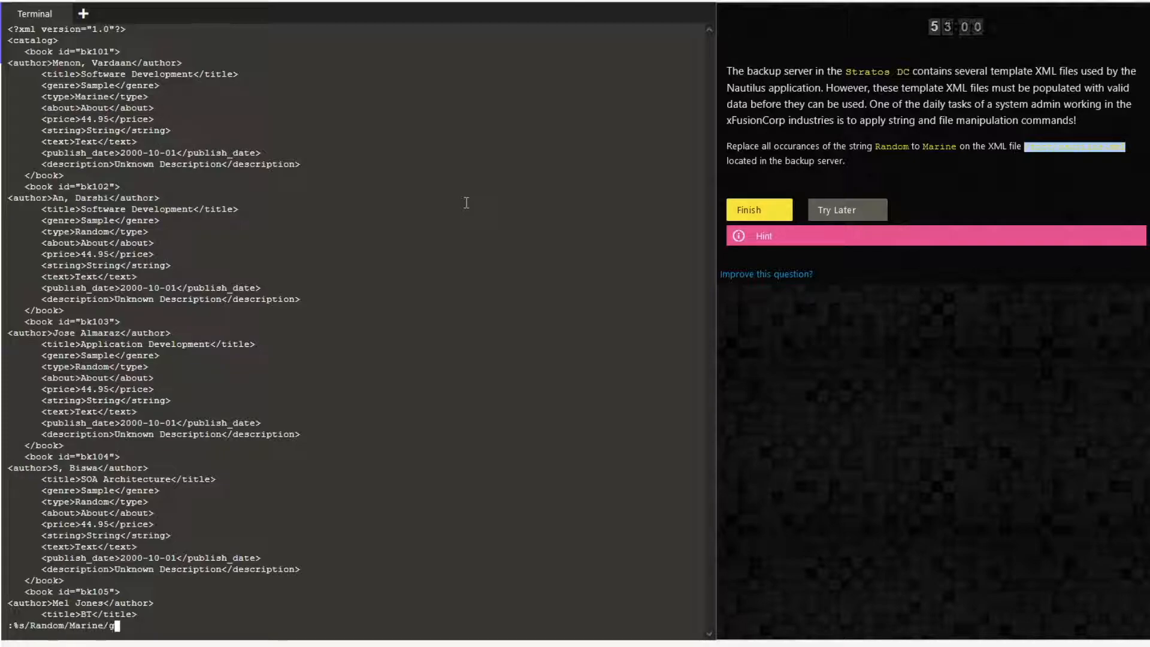
key(Enter)
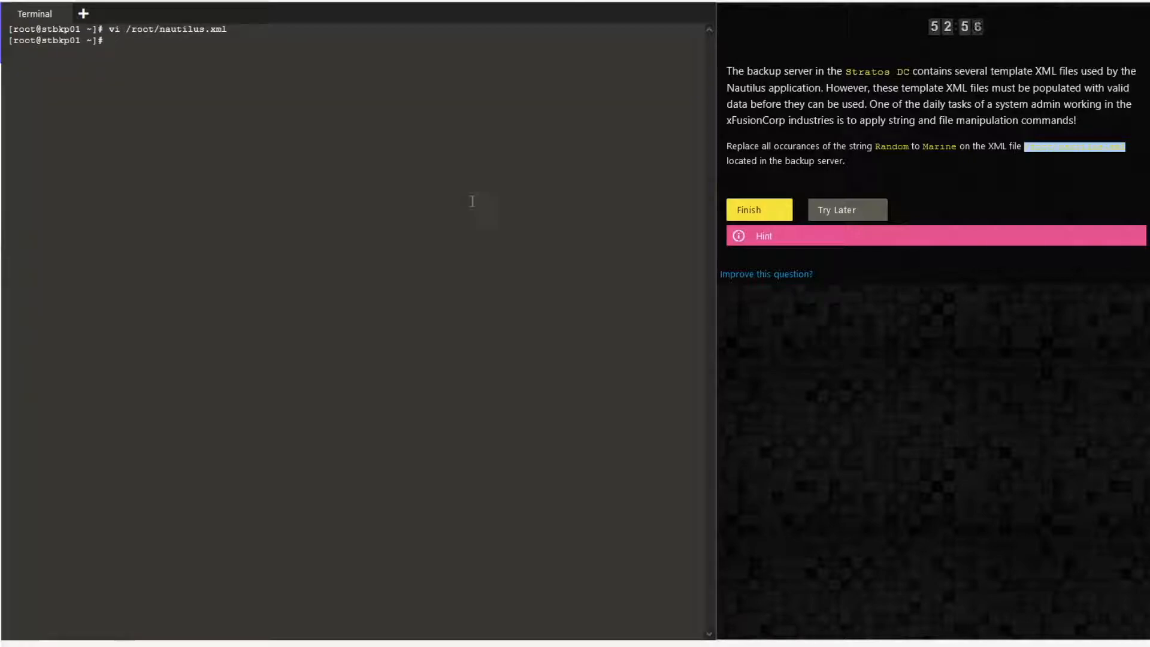
- Reveal the sed hint and bring up the task-completion confirmation via Finish
click(758, 209)
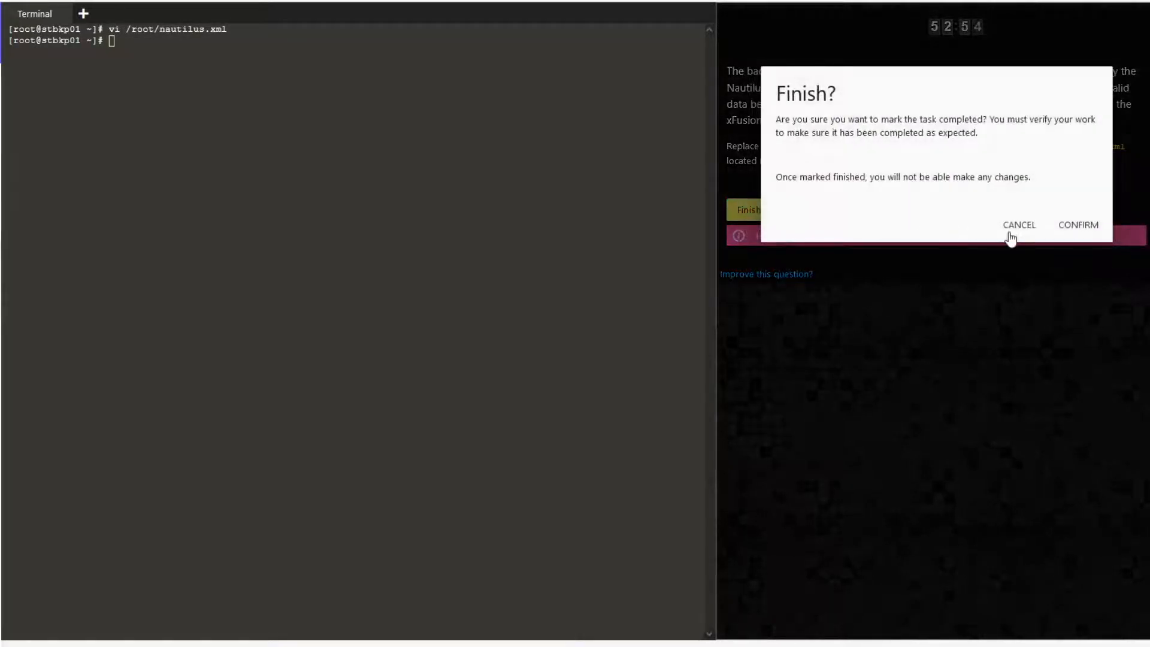
click(1018, 223)
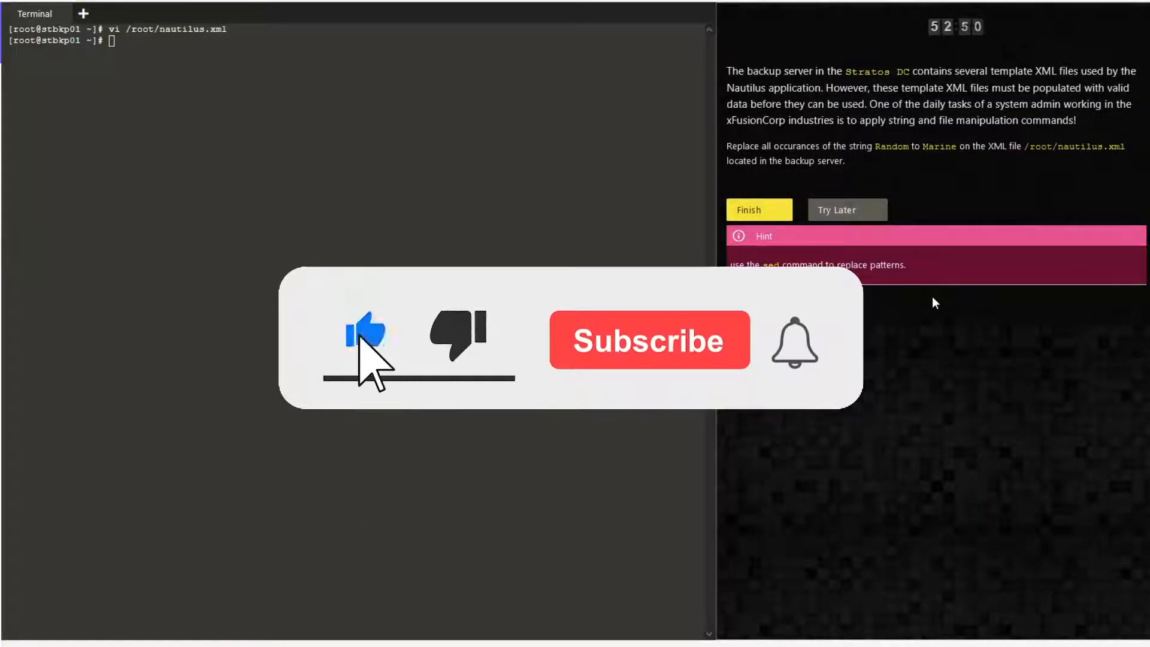
click(758, 209)
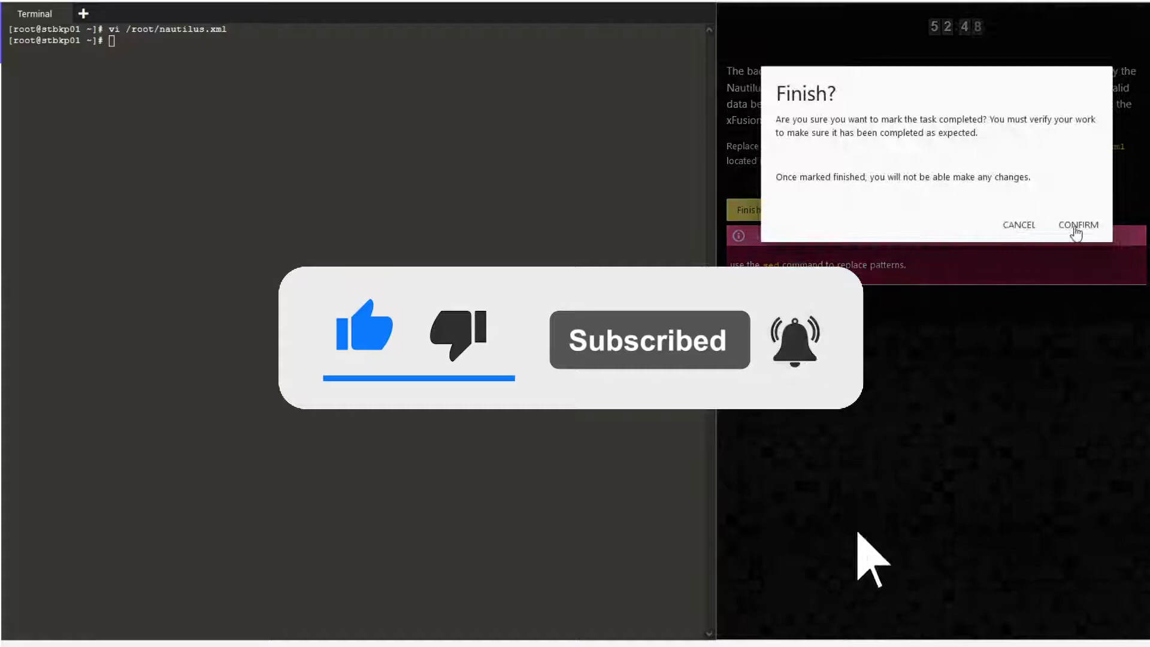